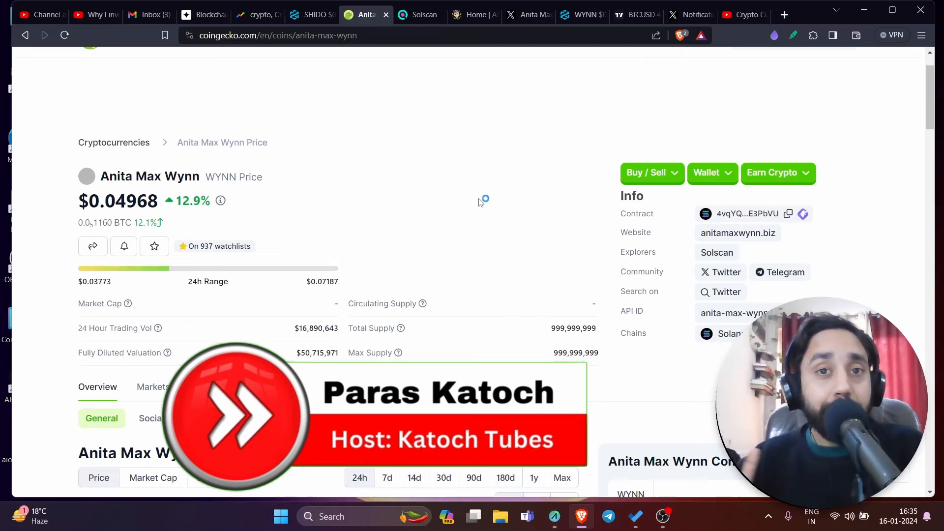
pyautogui.moveTo(481, 203)
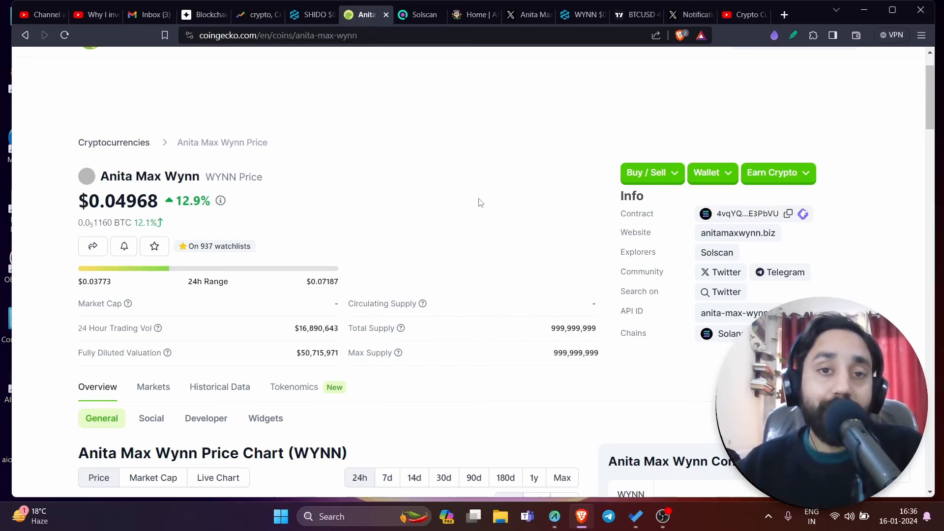
pyautogui.moveTo(210, 190)
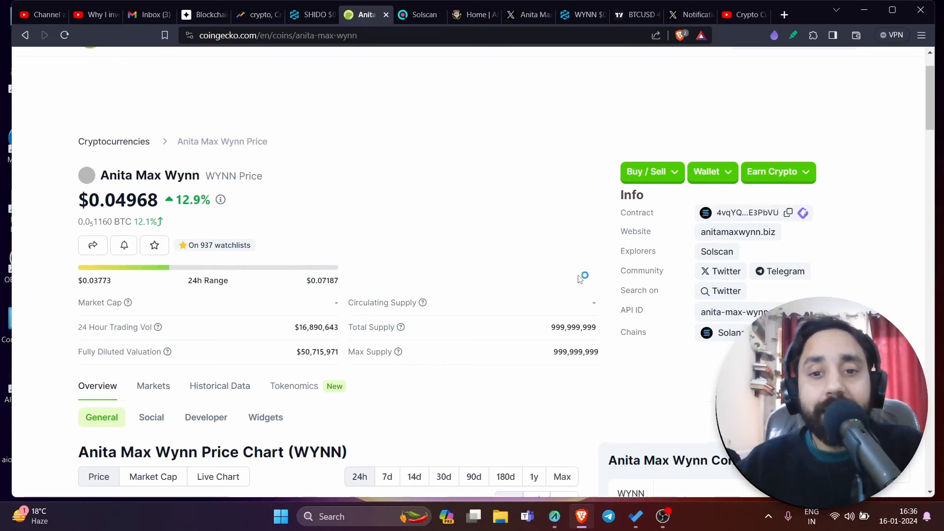
# Show the anitamaxwynn.biz homepage, play the Meet Anita video and scroll on to Merchandise
pyautogui.scroll(-3)
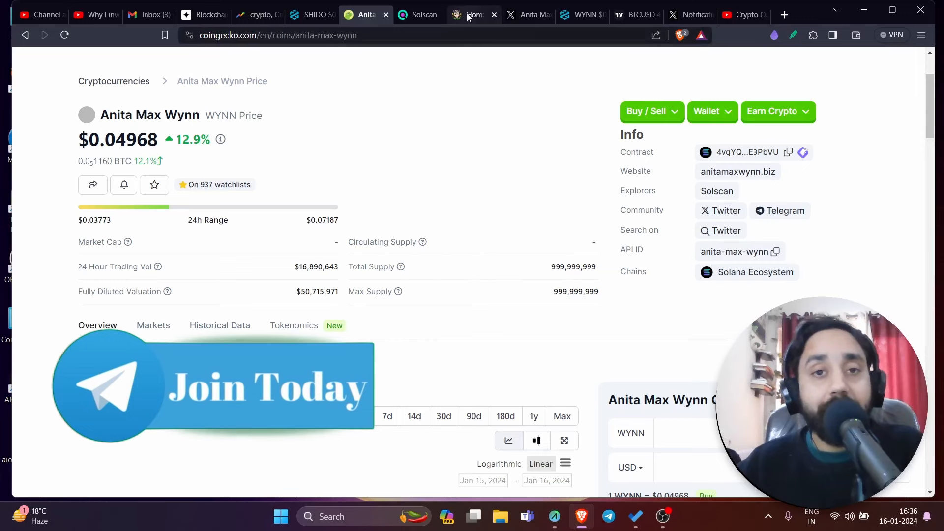
pyautogui.click(473, 15)
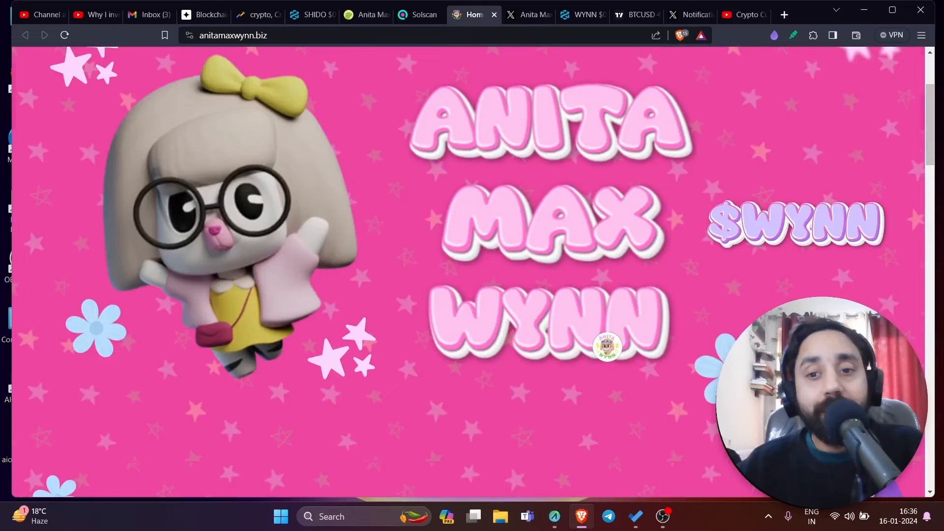
pyautogui.scroll(-3)
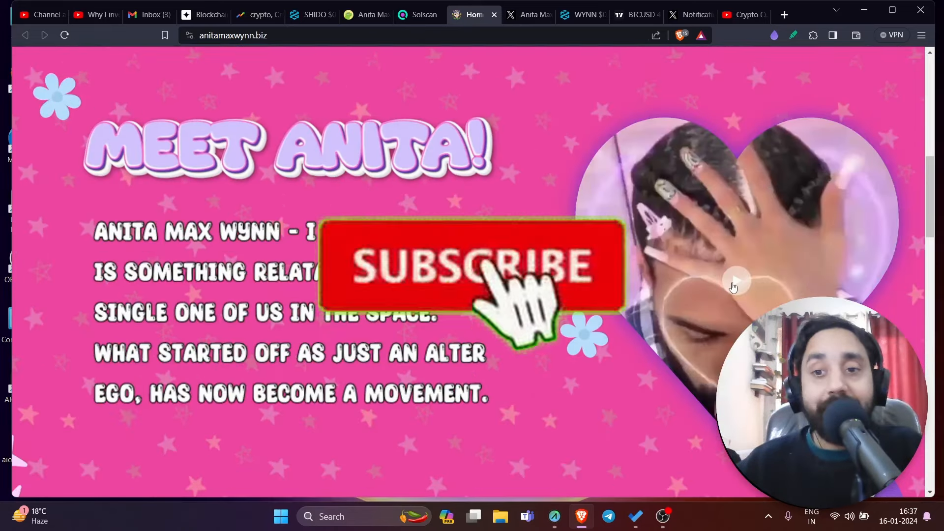
pyautogui.click(472, 266)
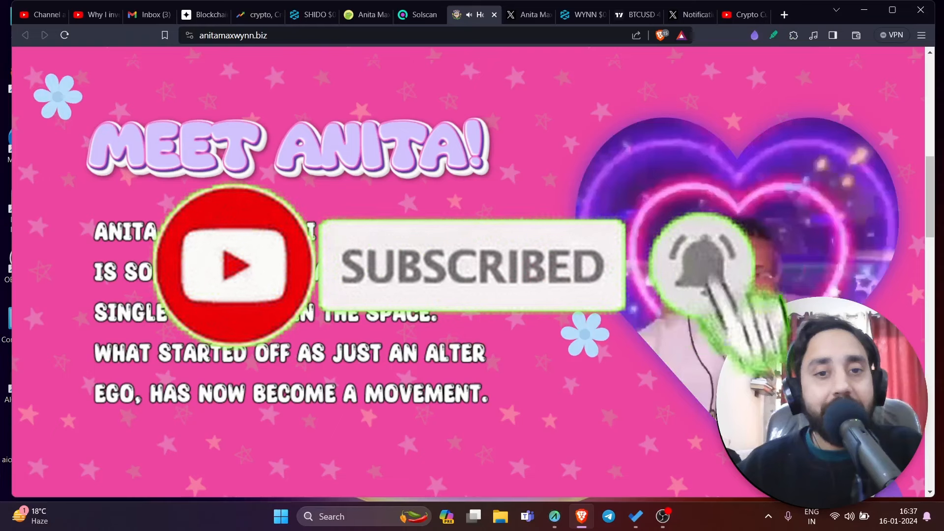
pyautogui.scroll(-3)
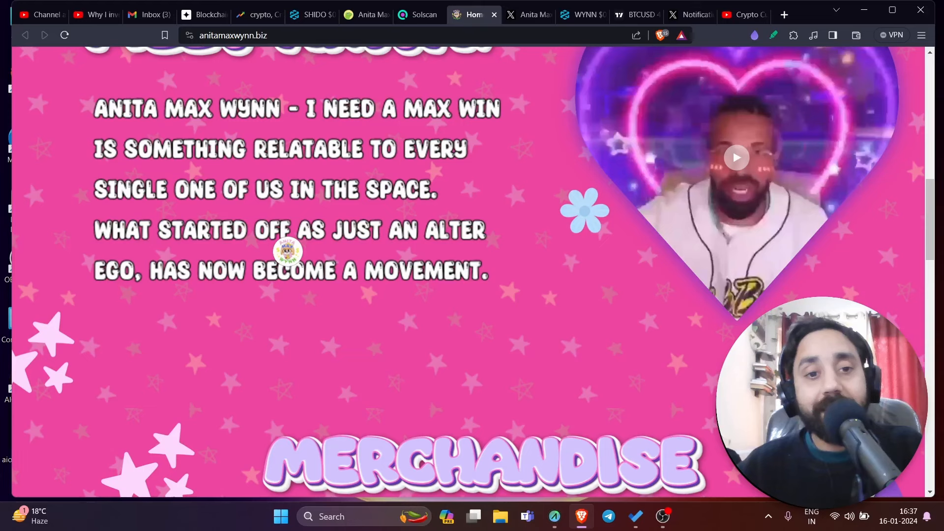
pyautogui.scroll(-3)
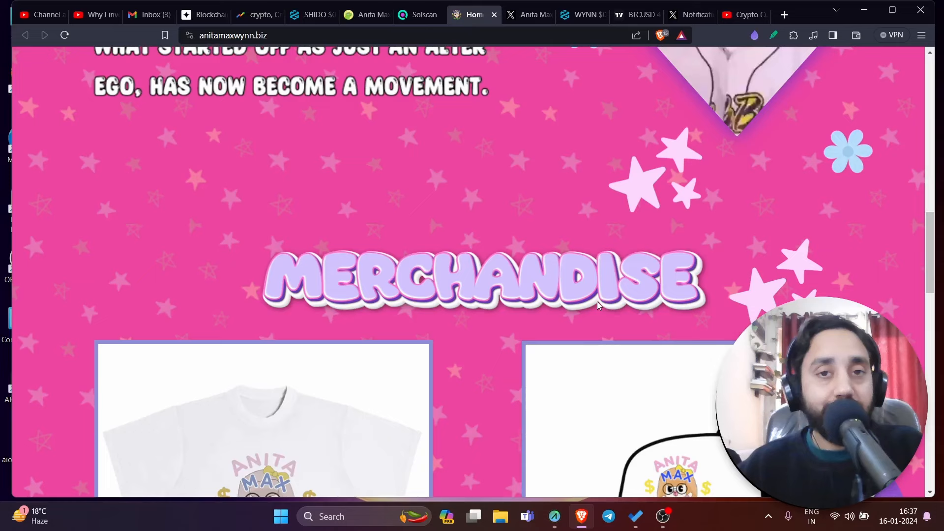
# Show the DEXTools WYNN/SOL pair page with its daily chart and pool statistics
pyautogui.click(580, 15)
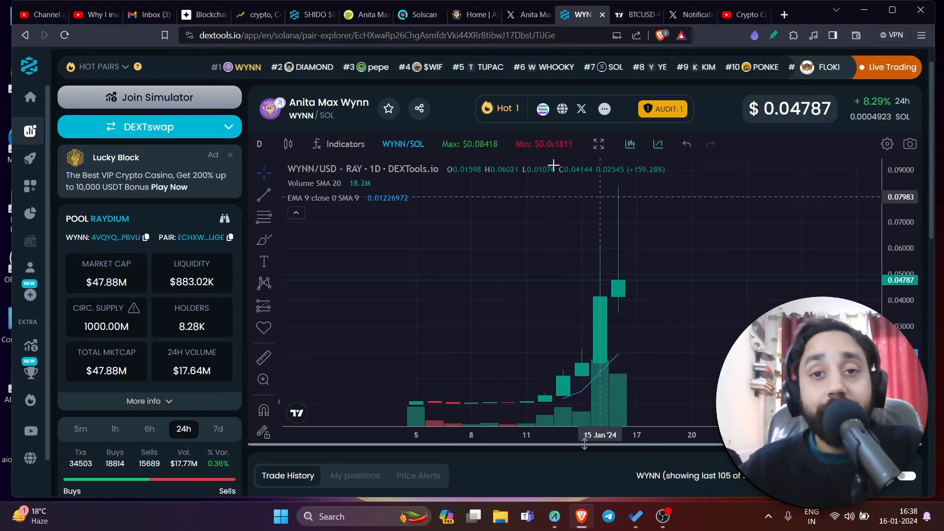
# Show the Solscan Anita Max Wynn token page, review its holders, then list the latest transfers
pyautogui.click(412, 15)
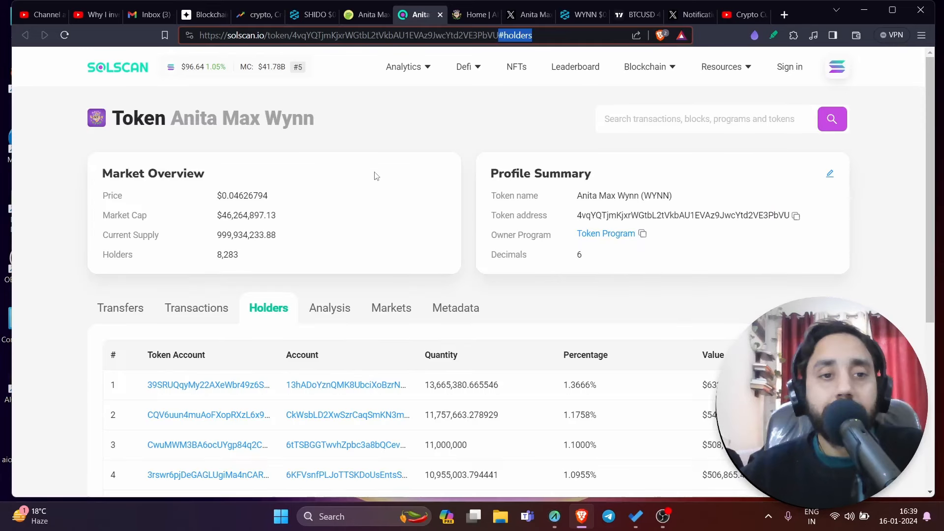
pyautogui.moveTo(234, 228)
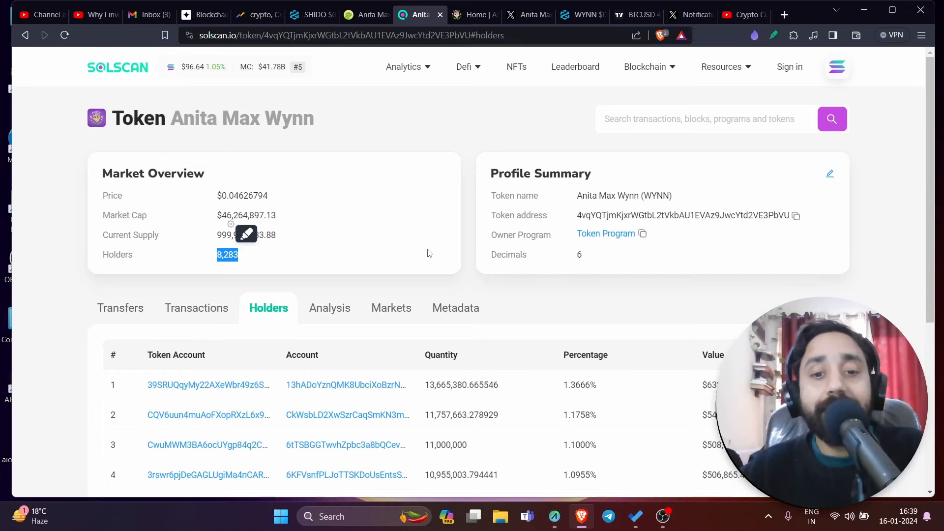
pyautogui.scroll(-3)
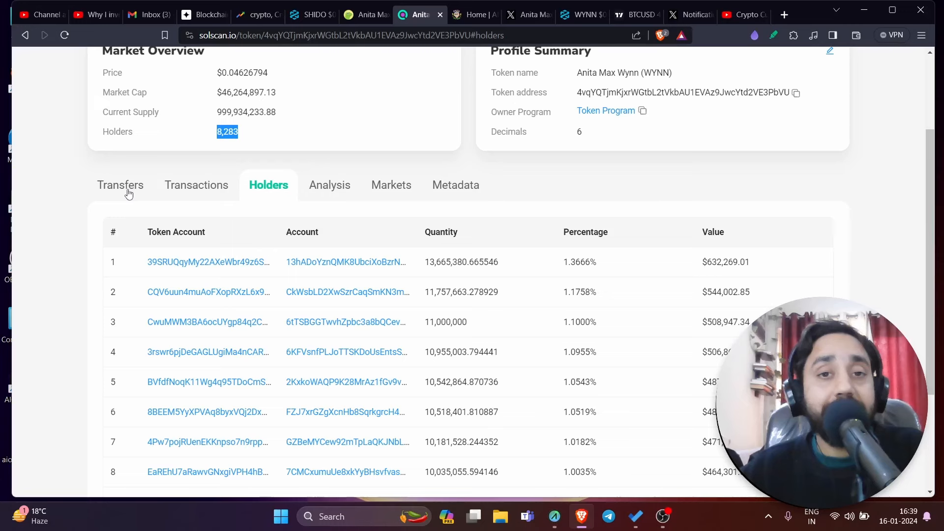
pyautogui.click(121, 185)
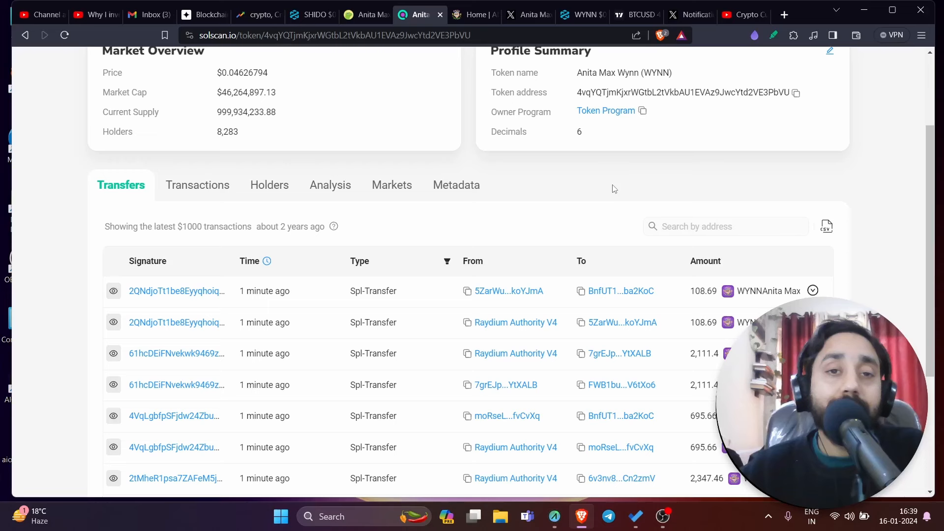
pyautogui.moveTo(473, 14)
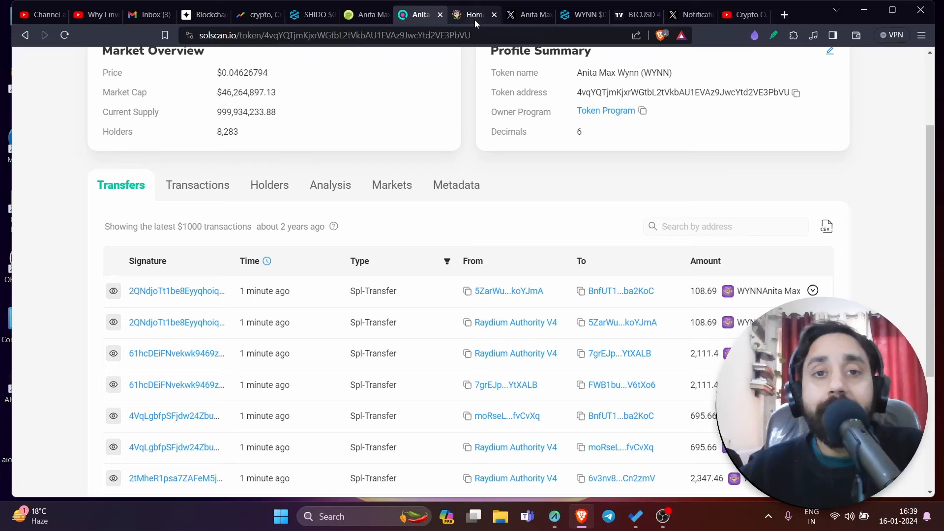
# Return to the DEXTools WYNN/SOL pair chart with its updated pool figures
pyautogui.click(581, 15)
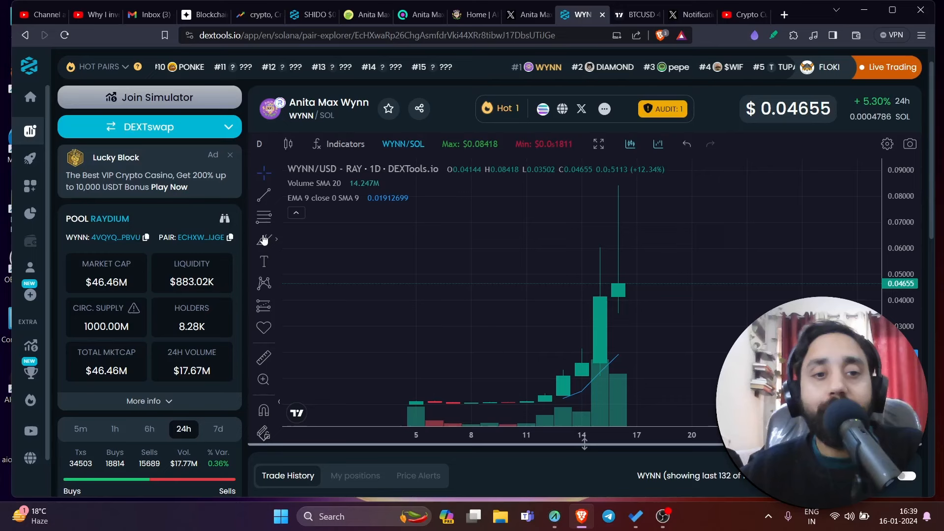
# Return to the anitamaxwynn.biz homepage and scroll to the tokenomics claims with the contract address
pyautogui.click(473, 15)
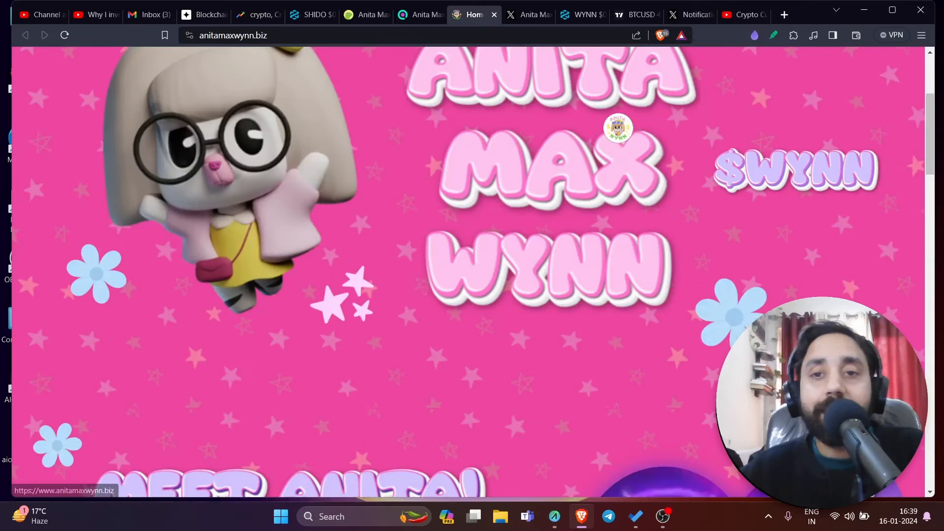
pyautogui.scroll(-3)
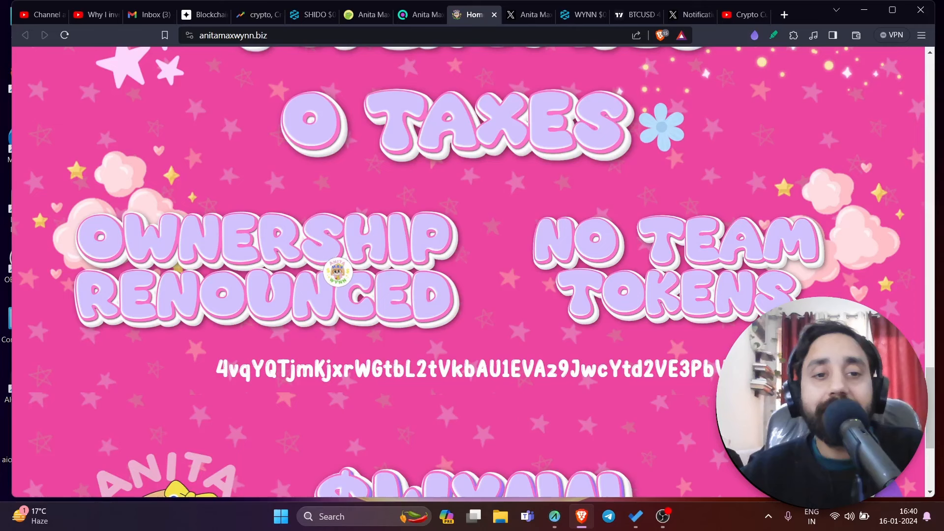
pyautogui.scroll(-3)
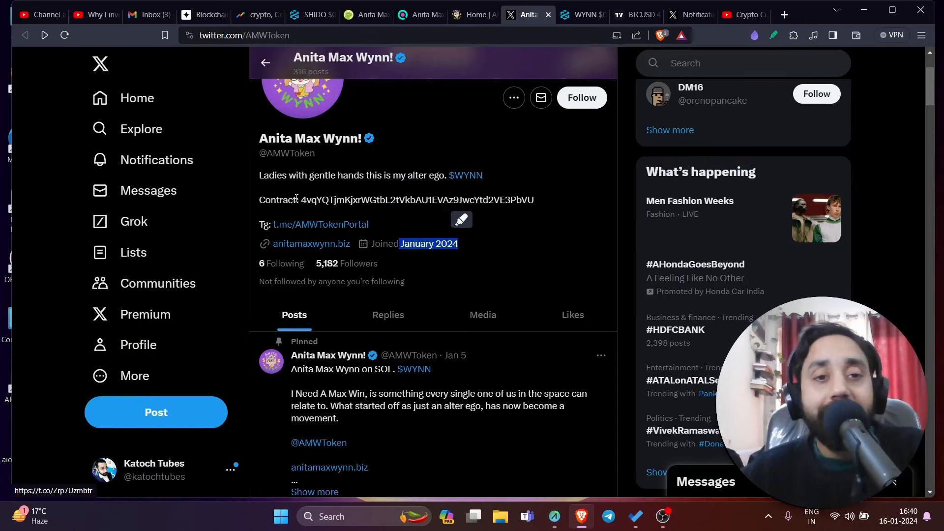
pyautogui.scroll(-3)
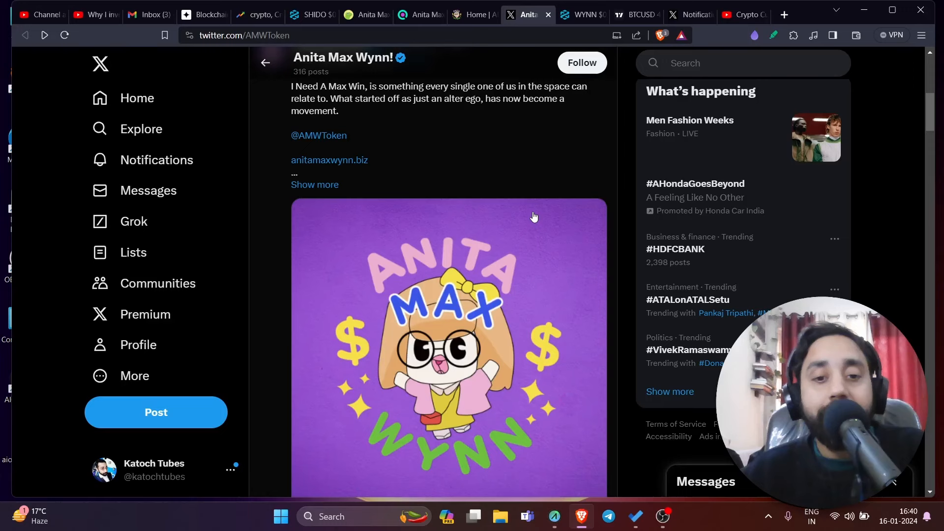
pyautogui.scroll(-3)
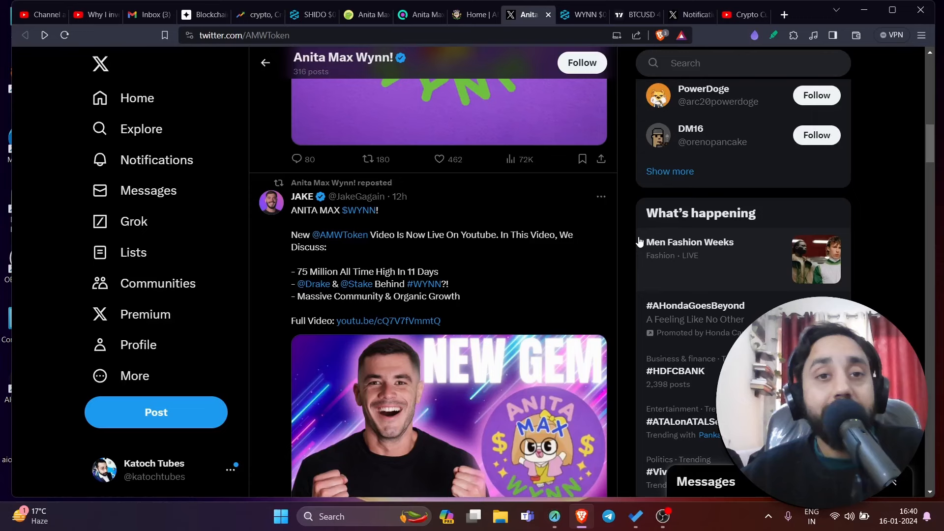
pyautogui.click(581, 14)
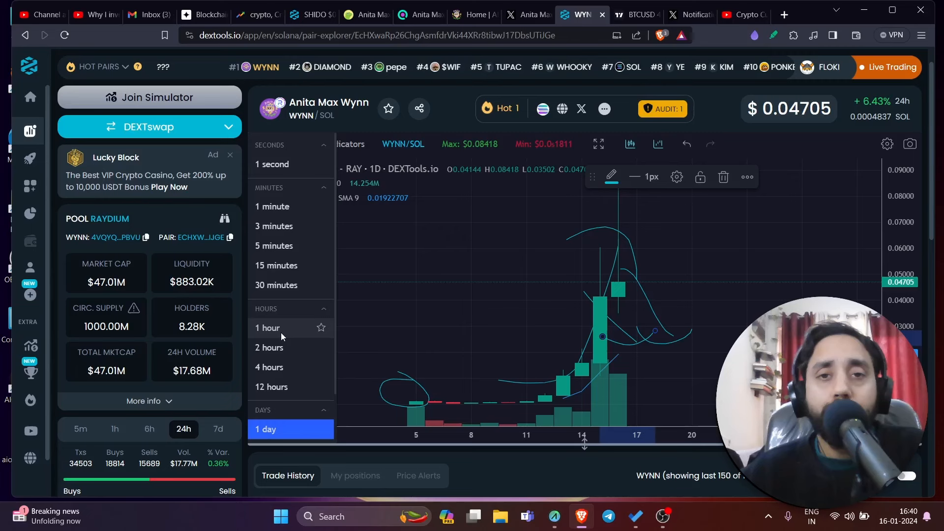
# Switch the WYNN/SOL chart to 1-hour candles, then go back to the Anita Max Wynn X profile
pyautogui.click(271, 328)
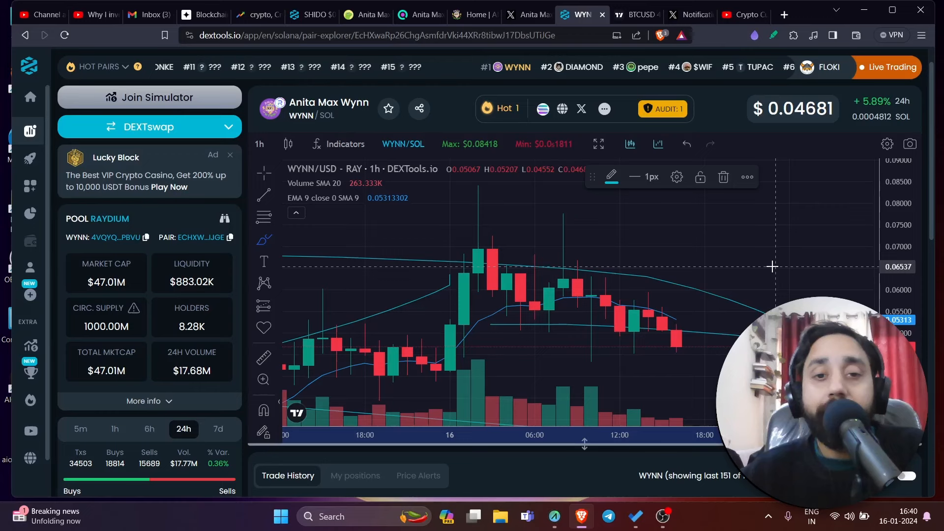
pyautogui.click(528, 14)
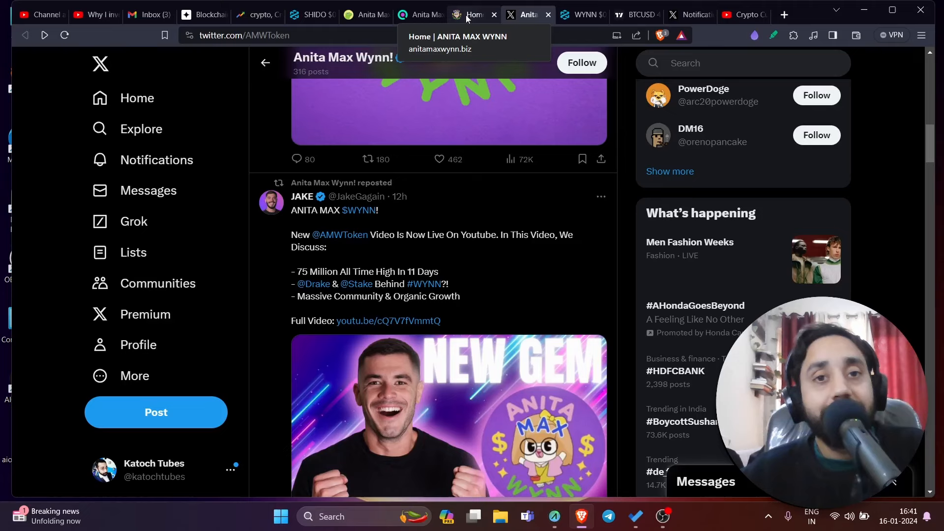
pyautogui.moveTo(420, 14)
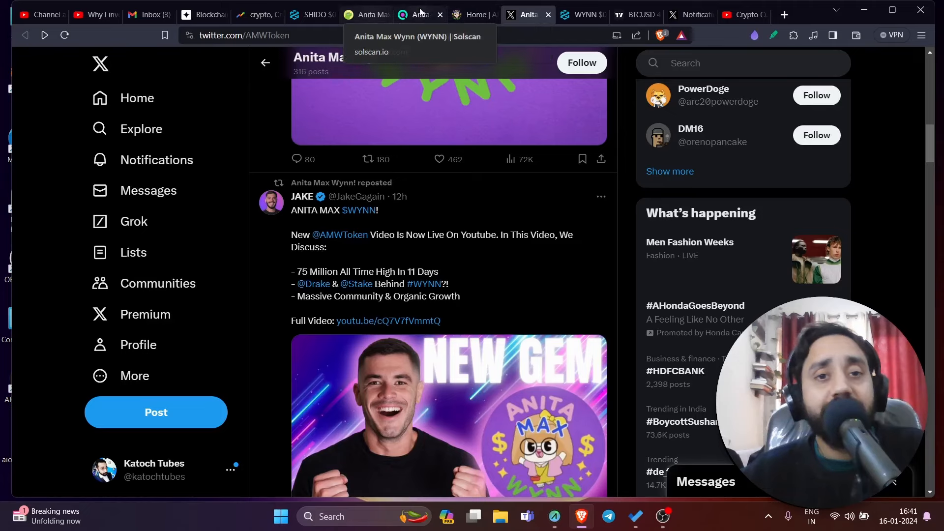
# Return to the Solscan Anita Max Wynn token page showing its latest transfers
pyautogui.click(420, 13)
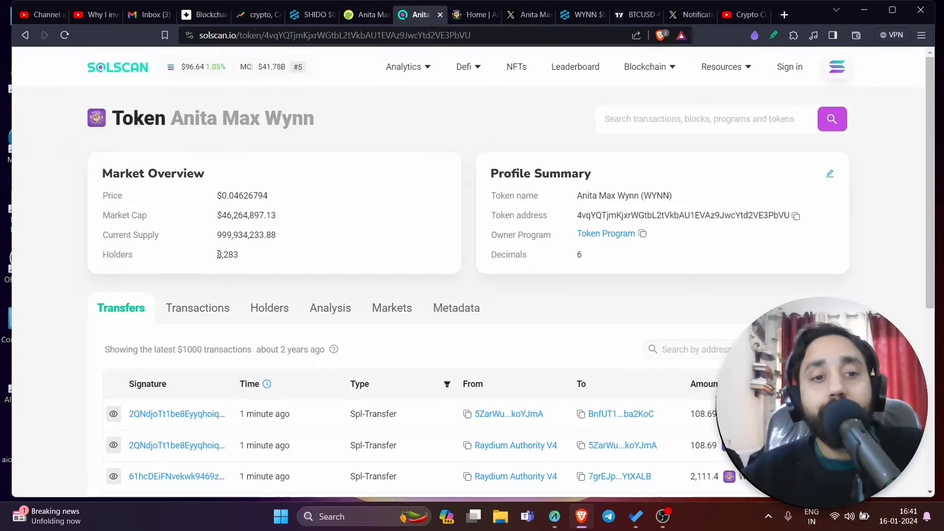